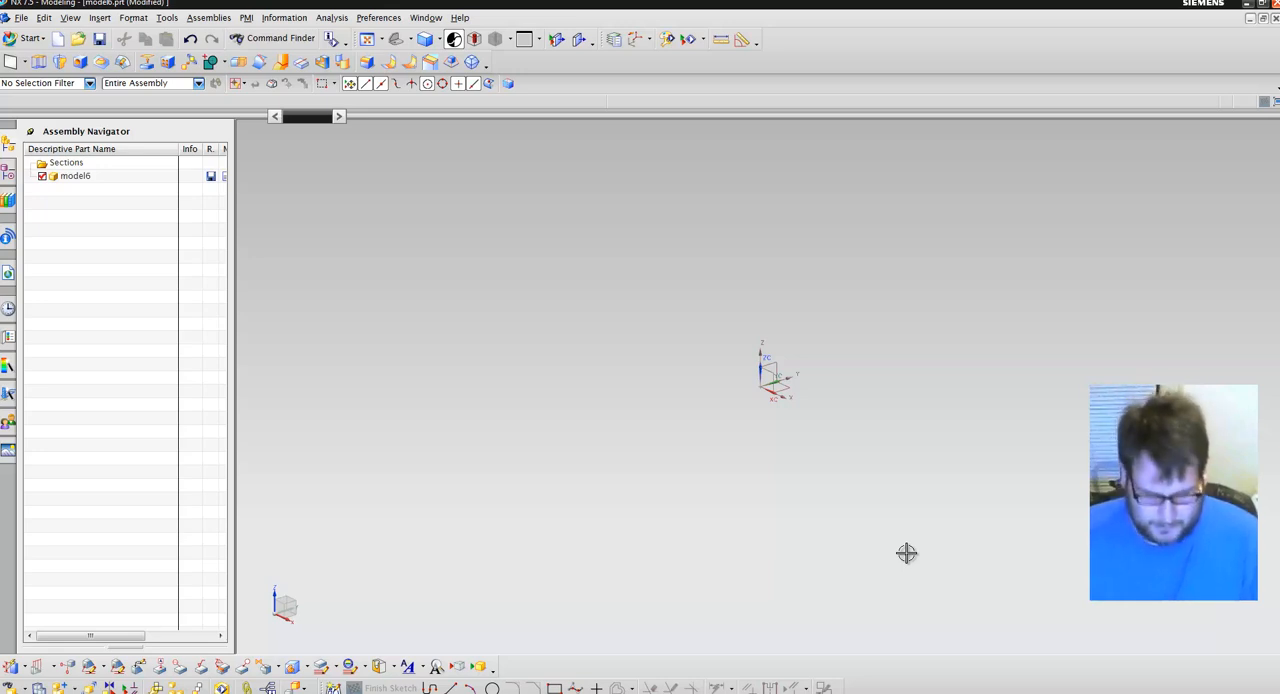
{"action": "mouse_move", "coordinate": [996, 371]}
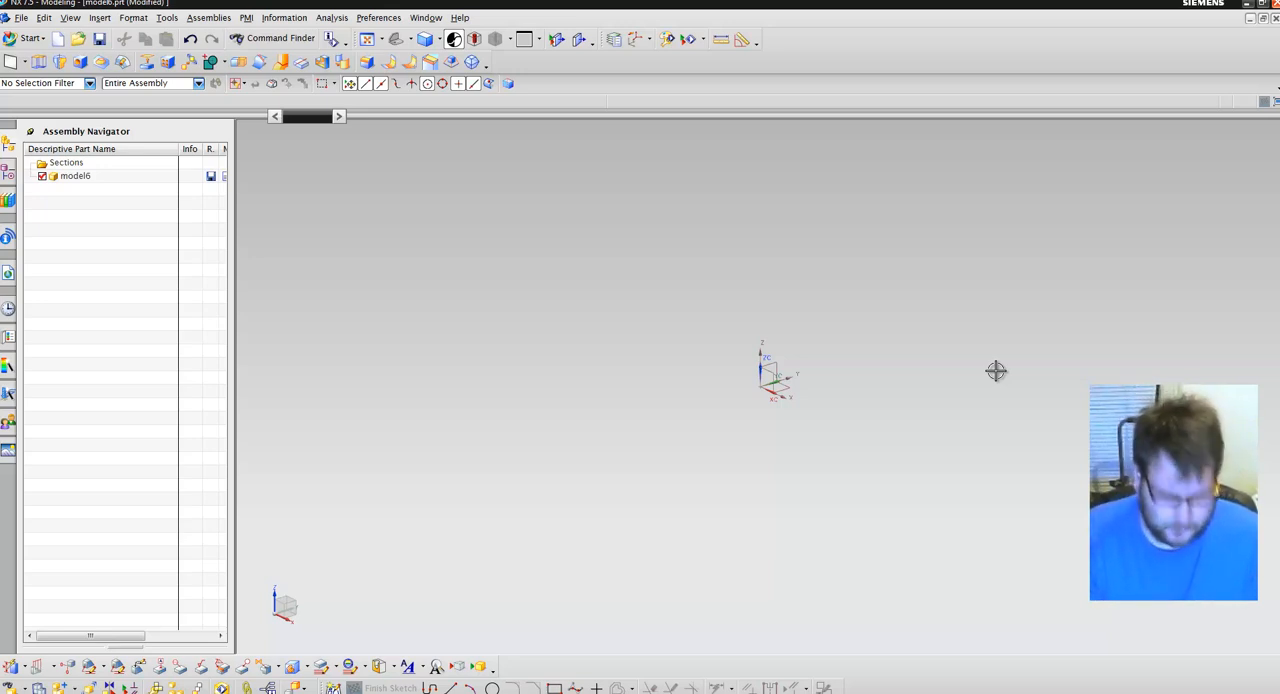
{"action": "mouse_move", "coordinate": [997, 377]}
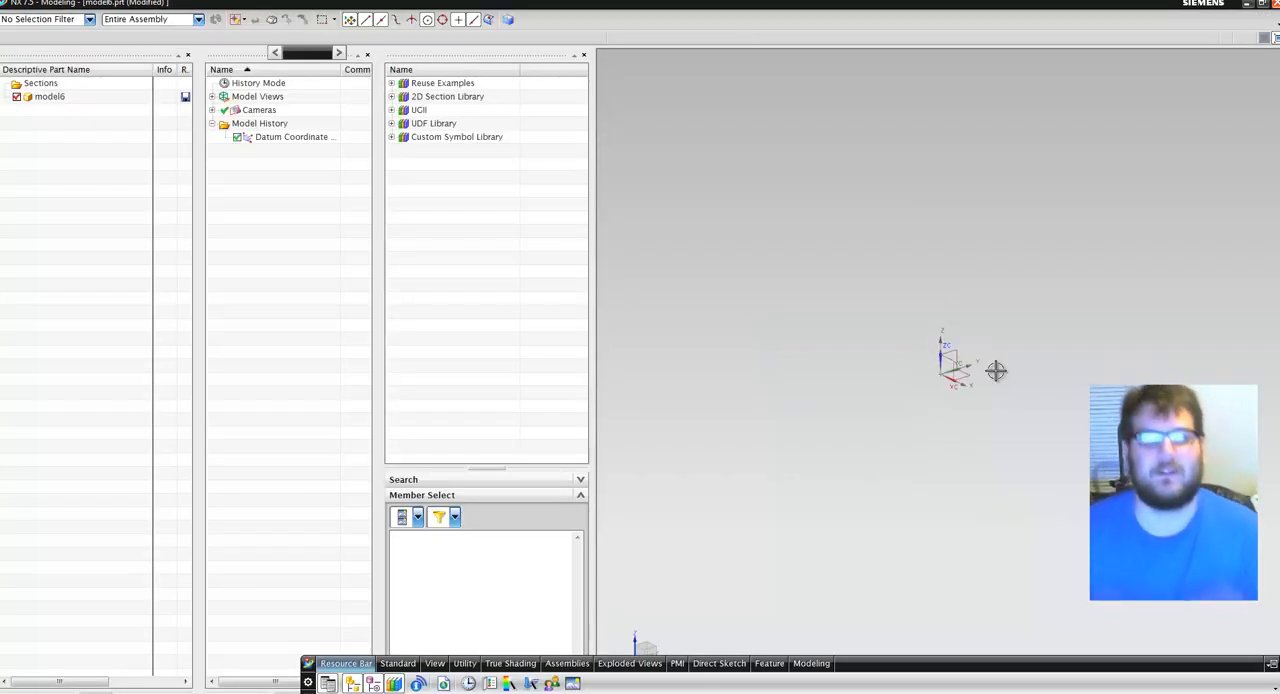
{"action": "mouse_move", "coordinate": [630, 246]}
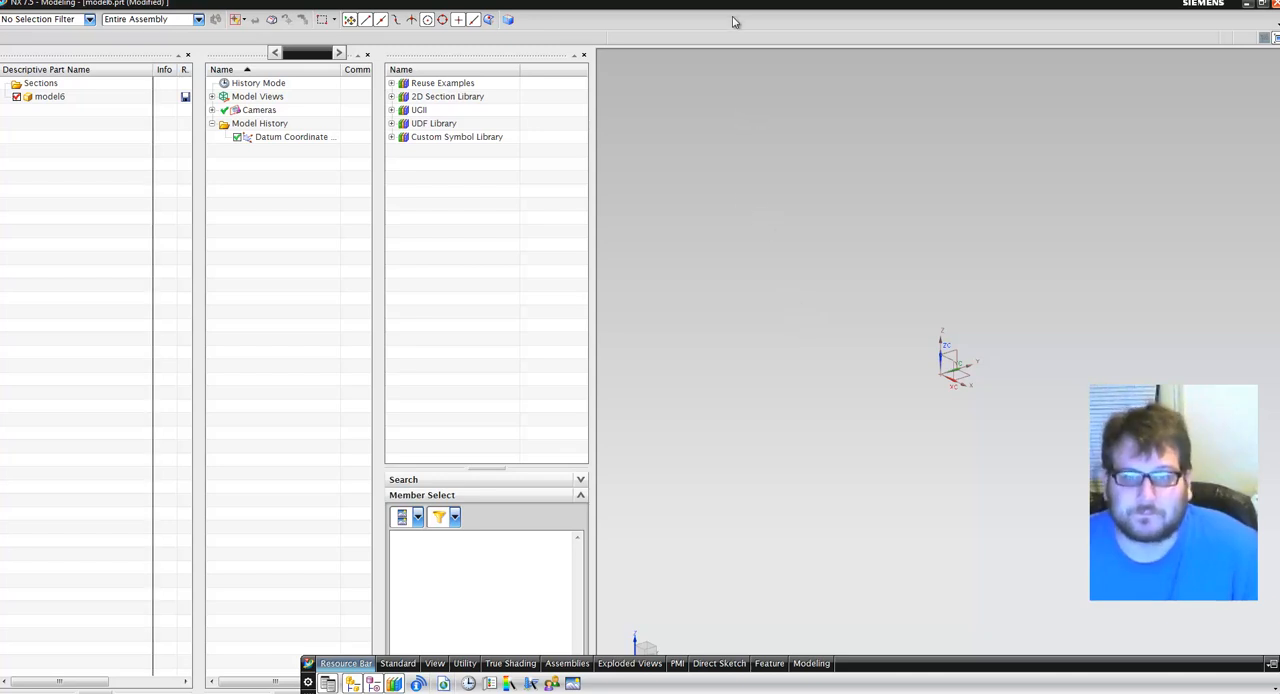
Bring up the show/hide list of toolbars from the toolbar area.
{"action": "right_click", "coordinate": [733, 22]}
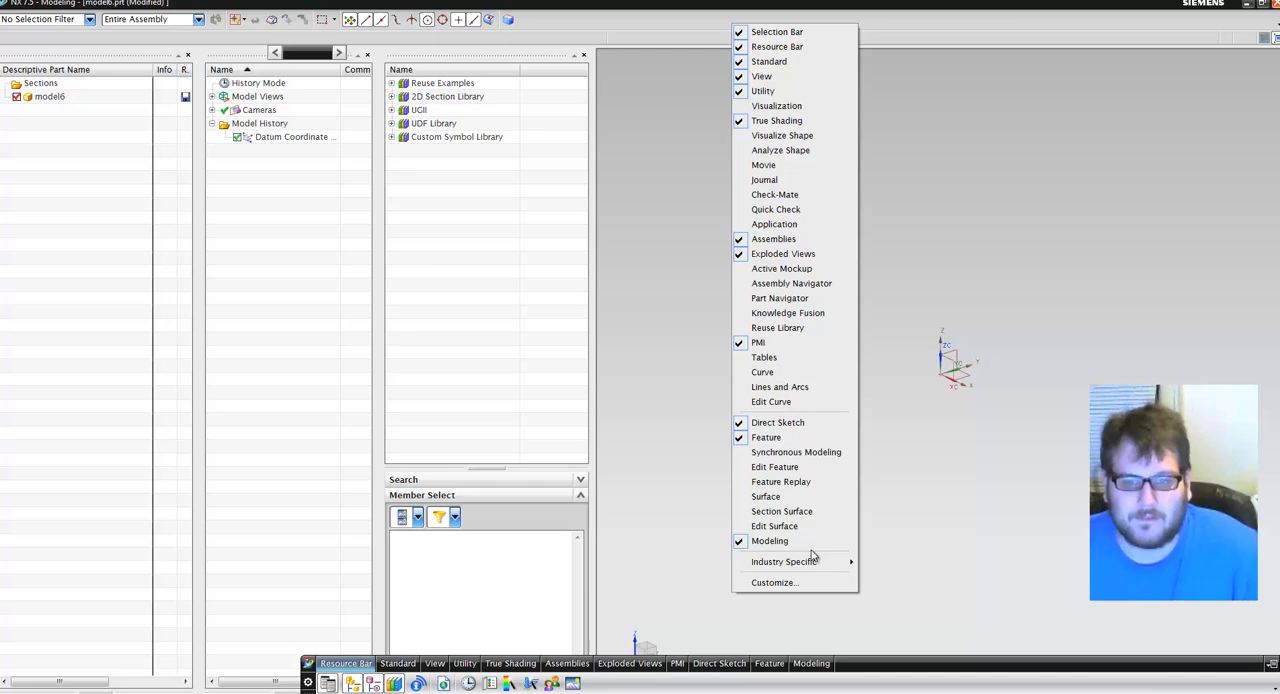
{"action": "mouse_move", "coordinate": [771, 401]}
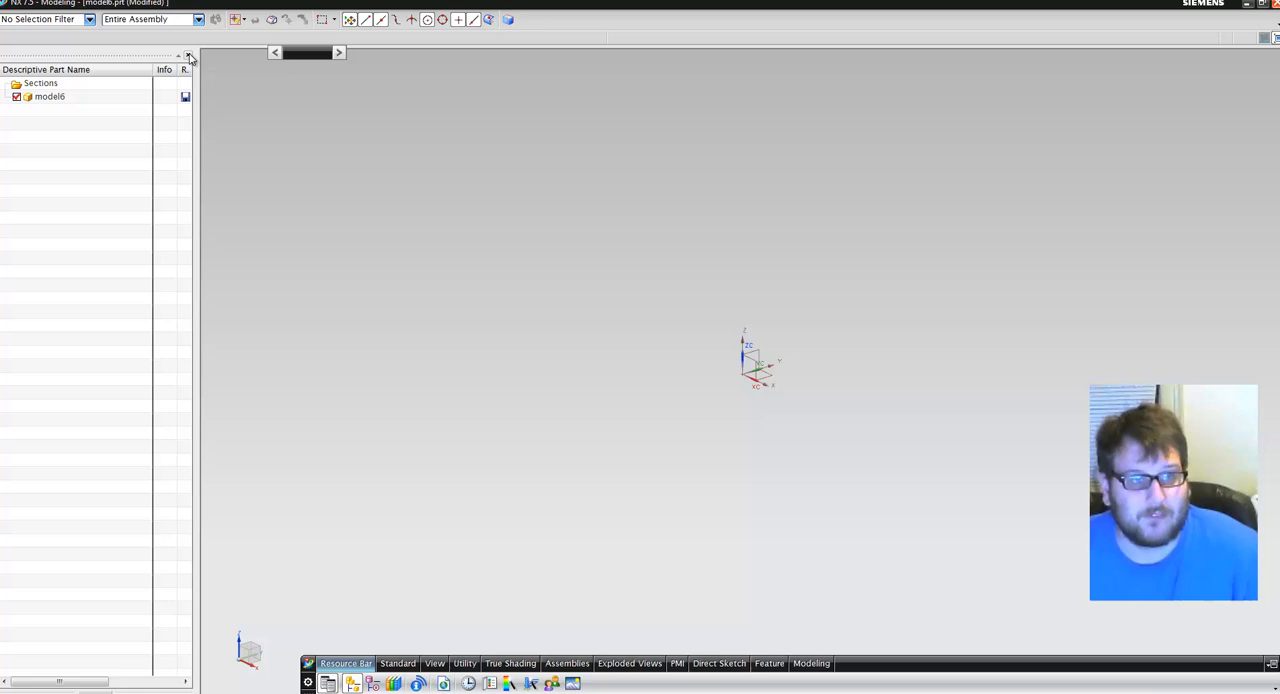
Close the assembly navigator and step through the Standard, True Shading, PMI, Direct Sketch and Feature command groups.
{"action": "left_click", "coordinate": [188, 56]}
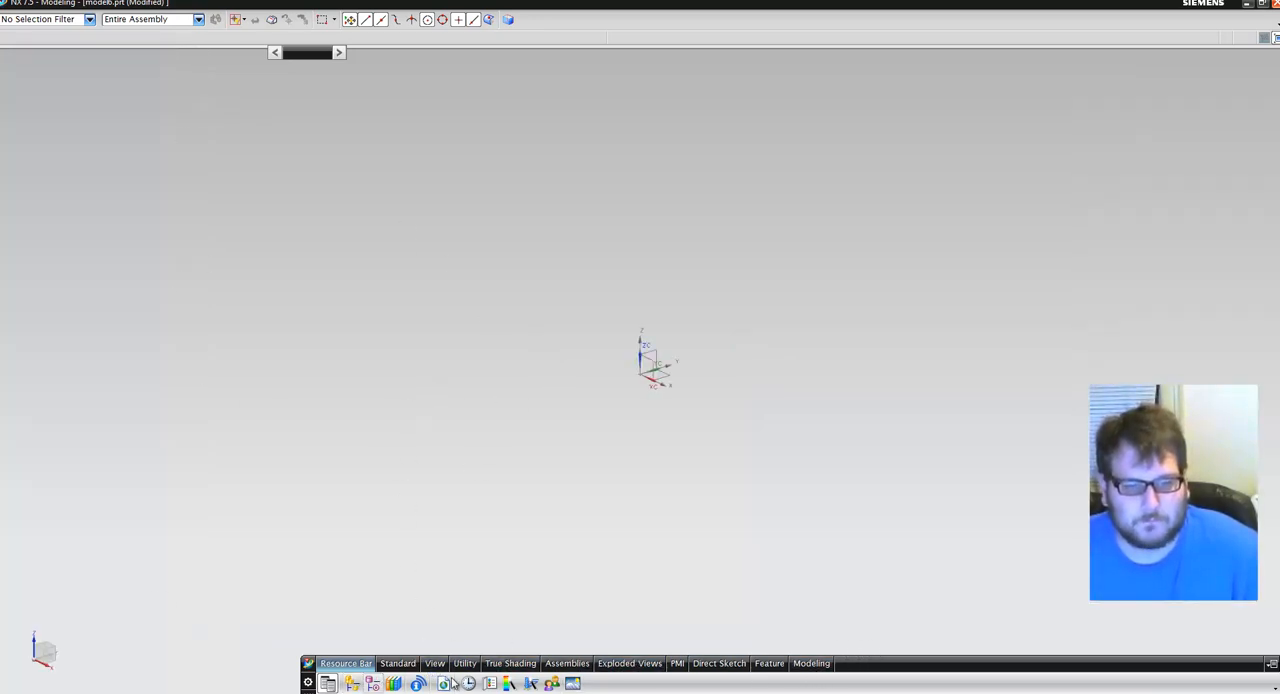
{"action": "left_click", "coordinate": [811, 663]}
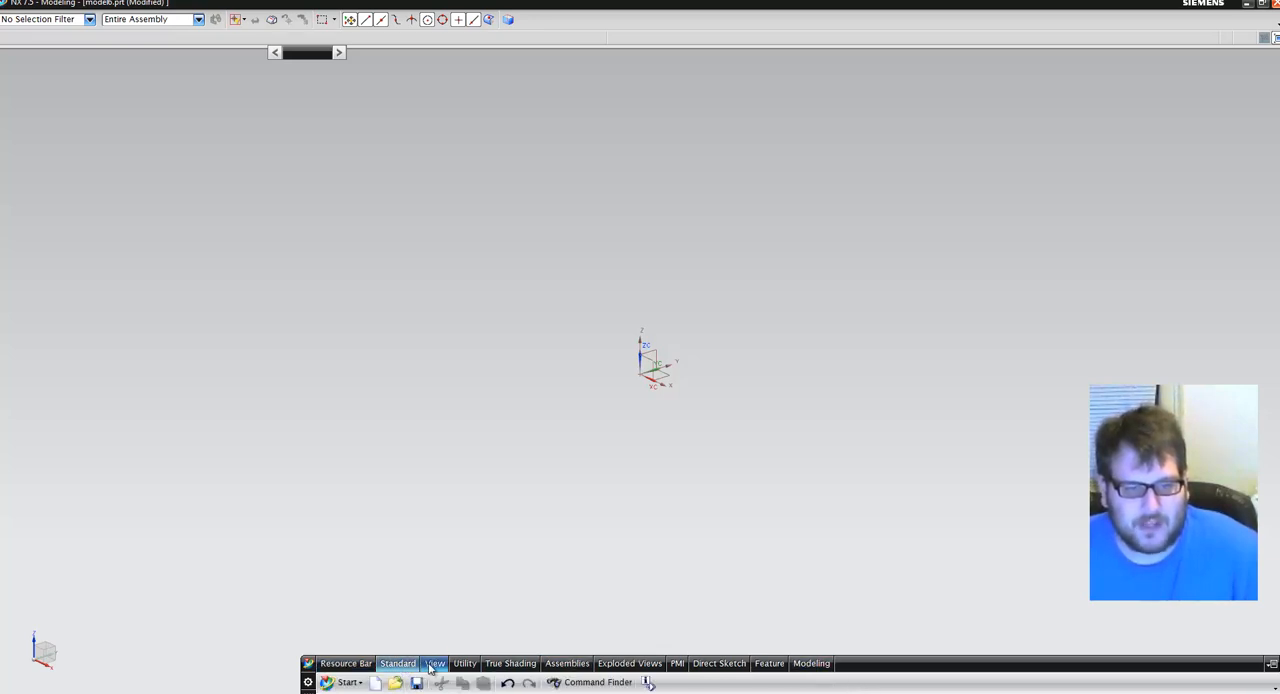
{"action": "left_click", "coordinate": [567, 663]}
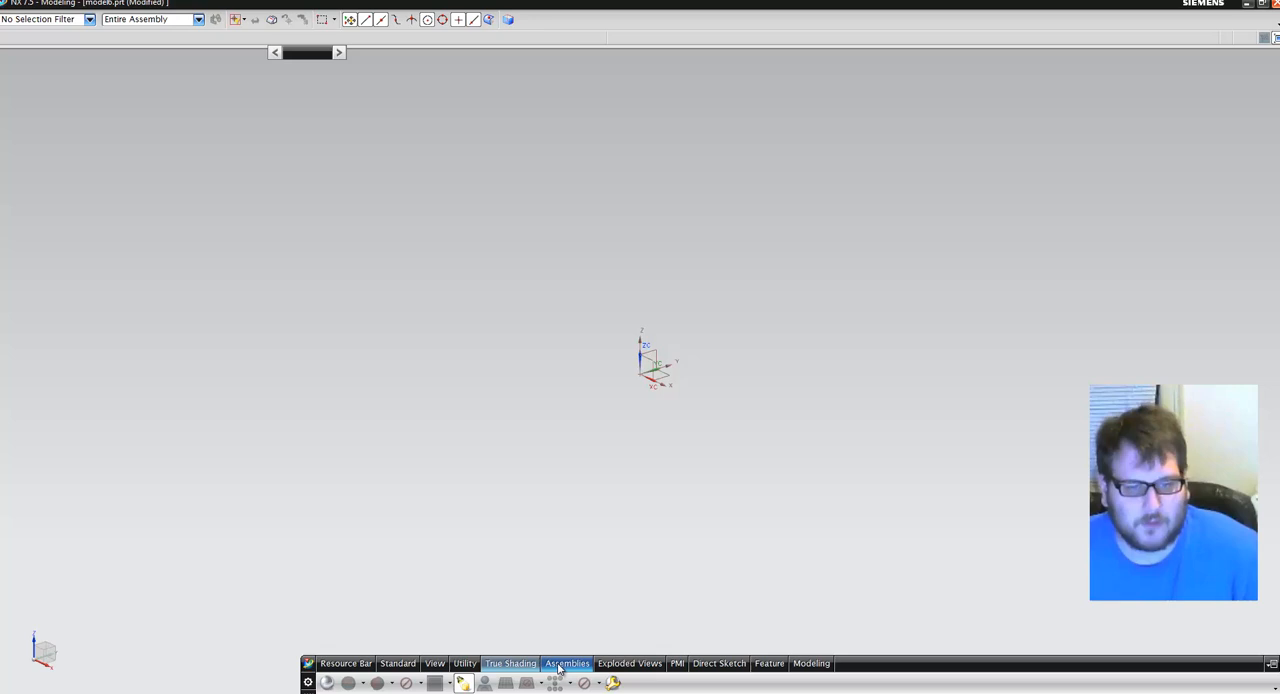
{"action": "left_click", "coordinate": [718, 663]}
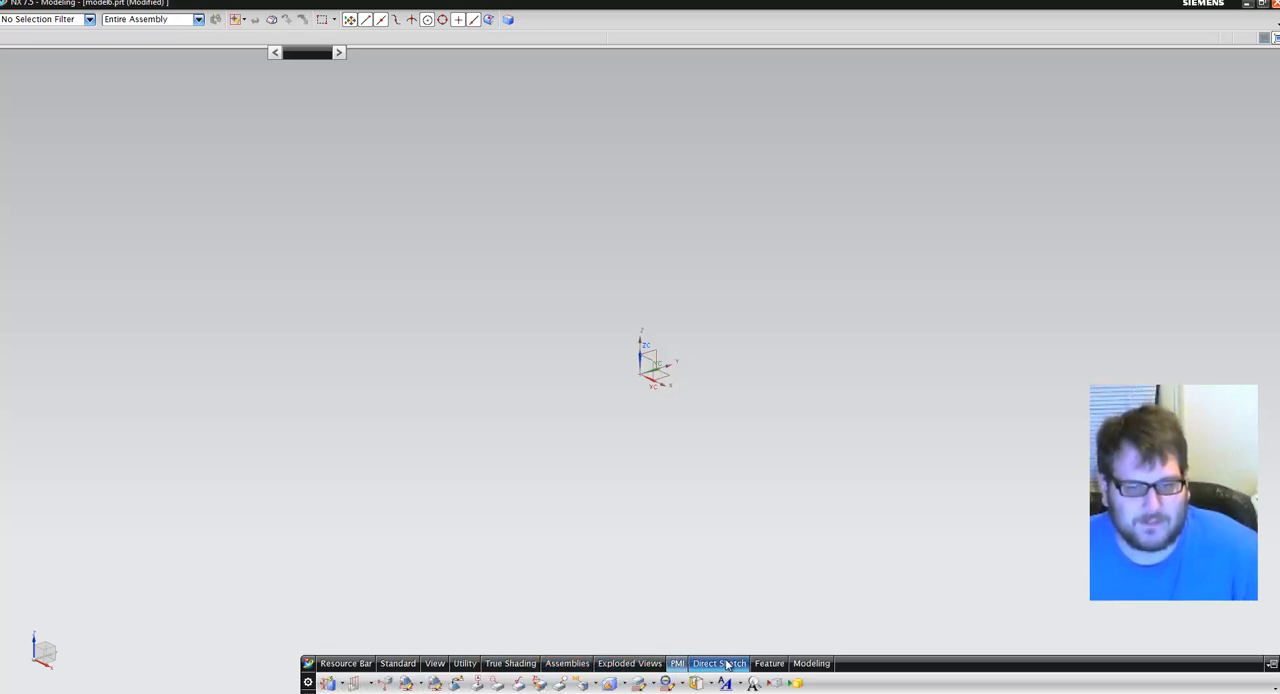
{"action": "left_click", "coordinate": [718, 663]}
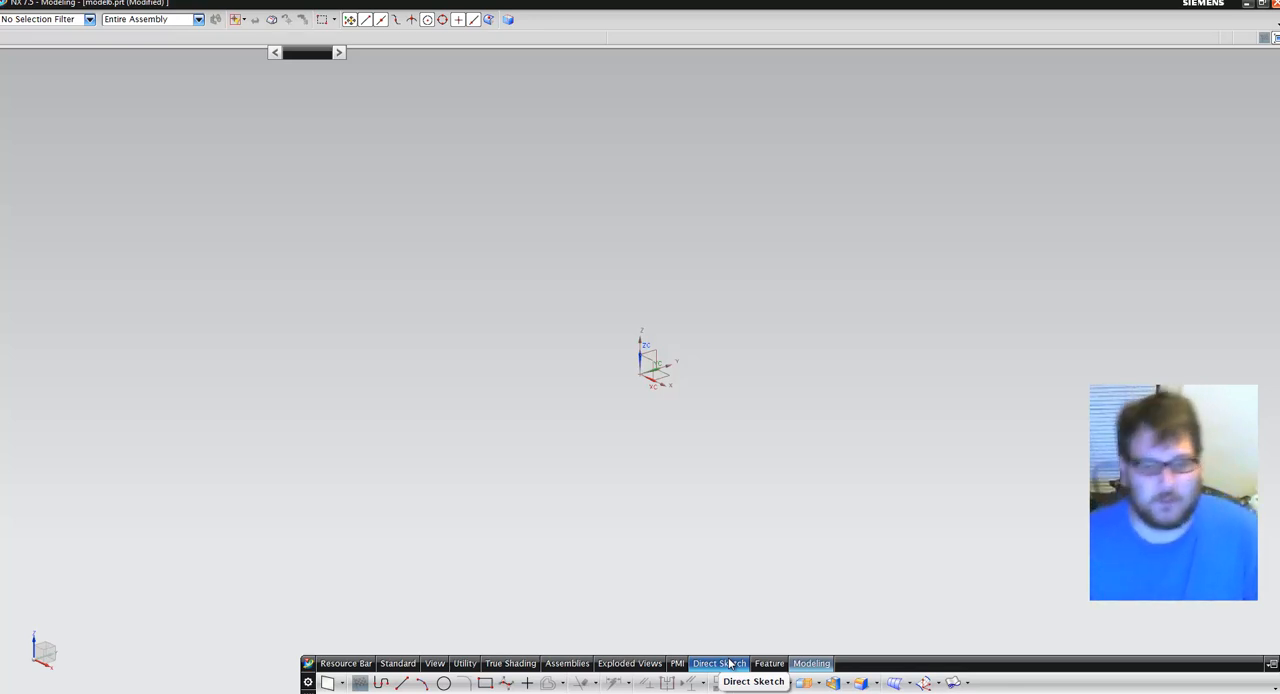
{"action": "left_click", "coordinate": [769, 663]}
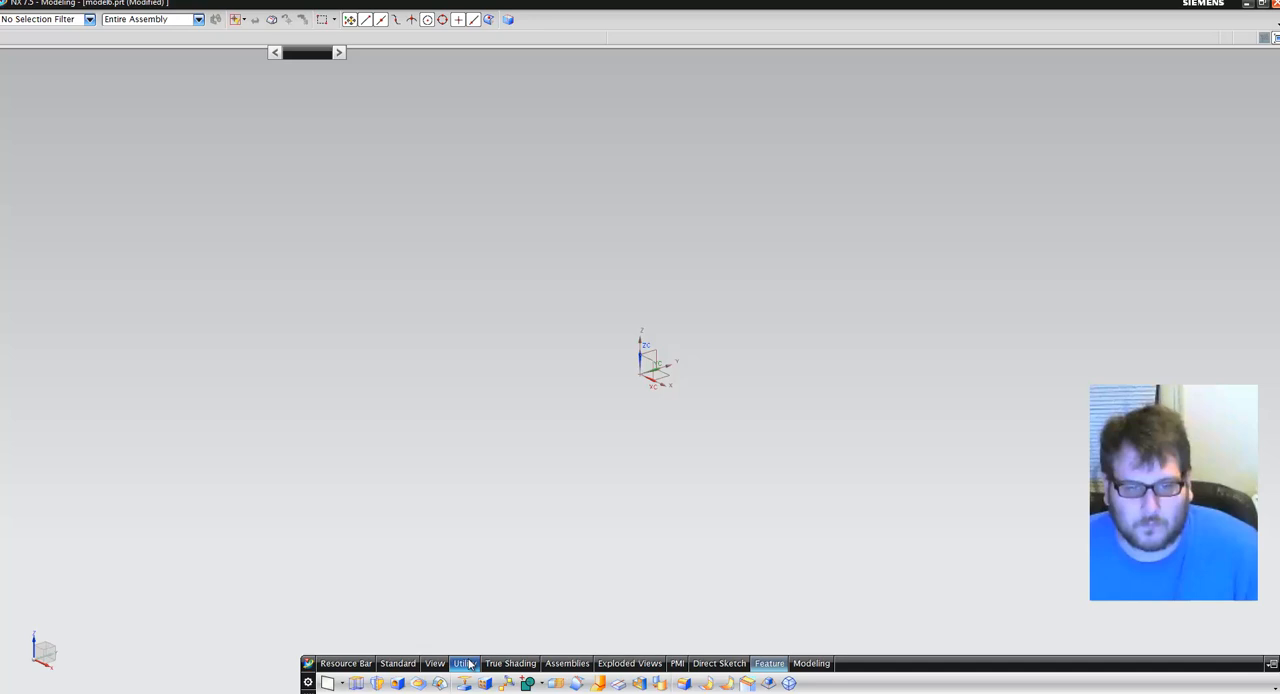
{"action": "mouse_move", "coordinate": [629, 663]}
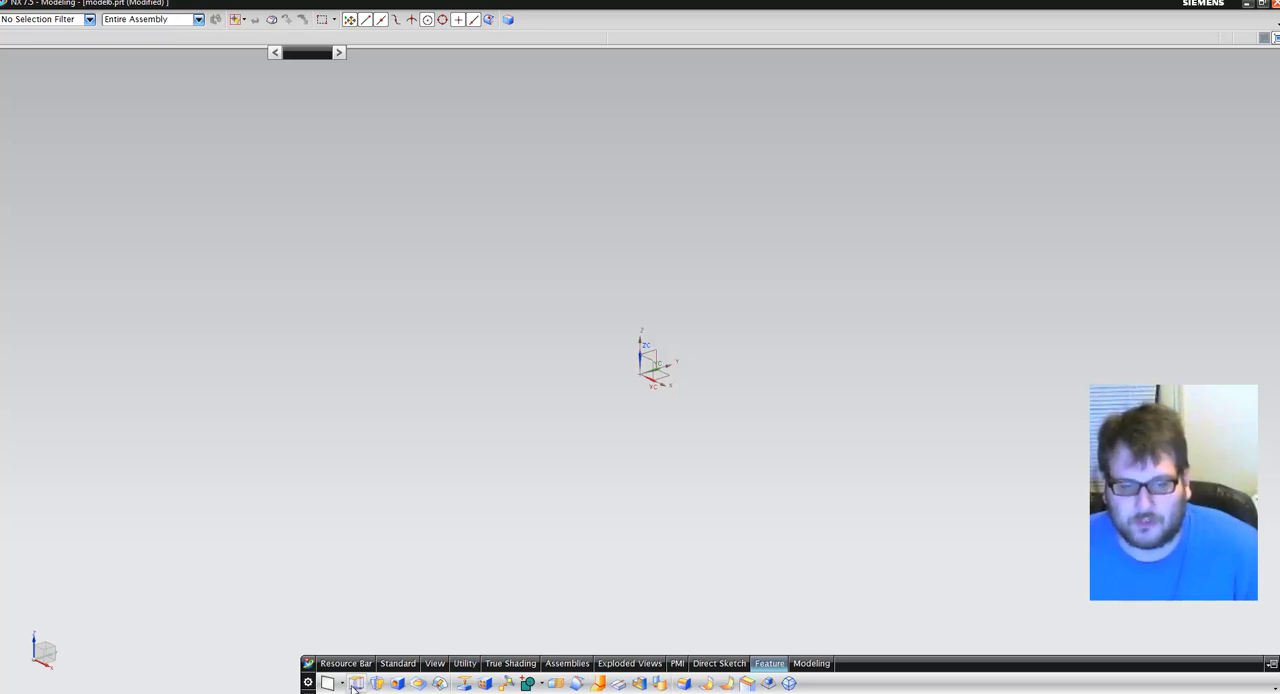
{"action": "mouse_move", "coordinate": [815, 688]}
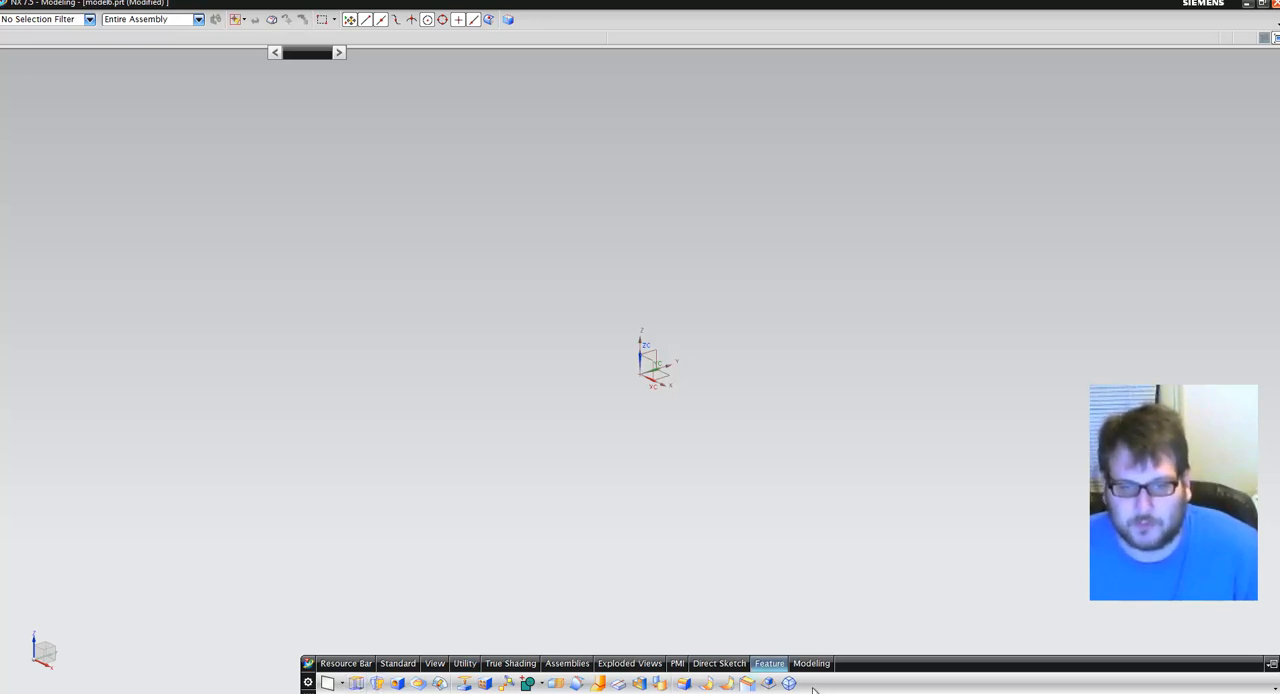
Continue through the Modeling and Exploded Views groups, ending on the Assemblies commands.
{"action": "left_click", "coordinate": [811, 663]}
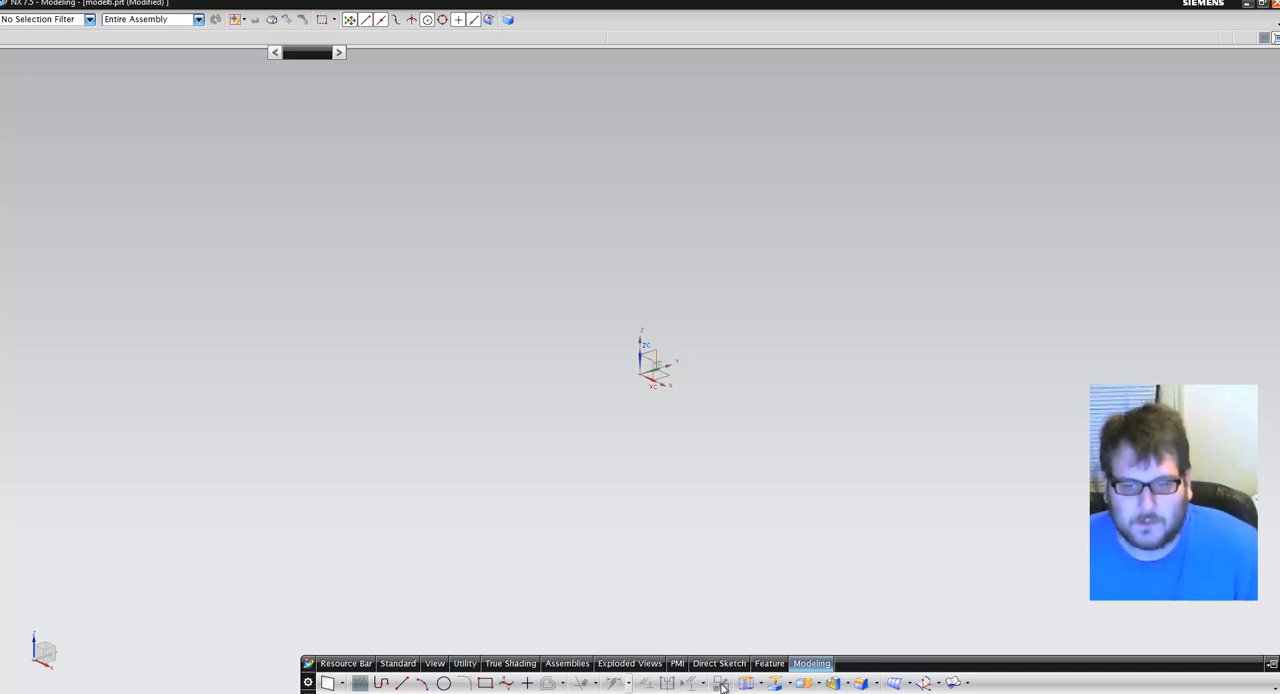
{"action": "left_click", "coordinate": [629, 663]}
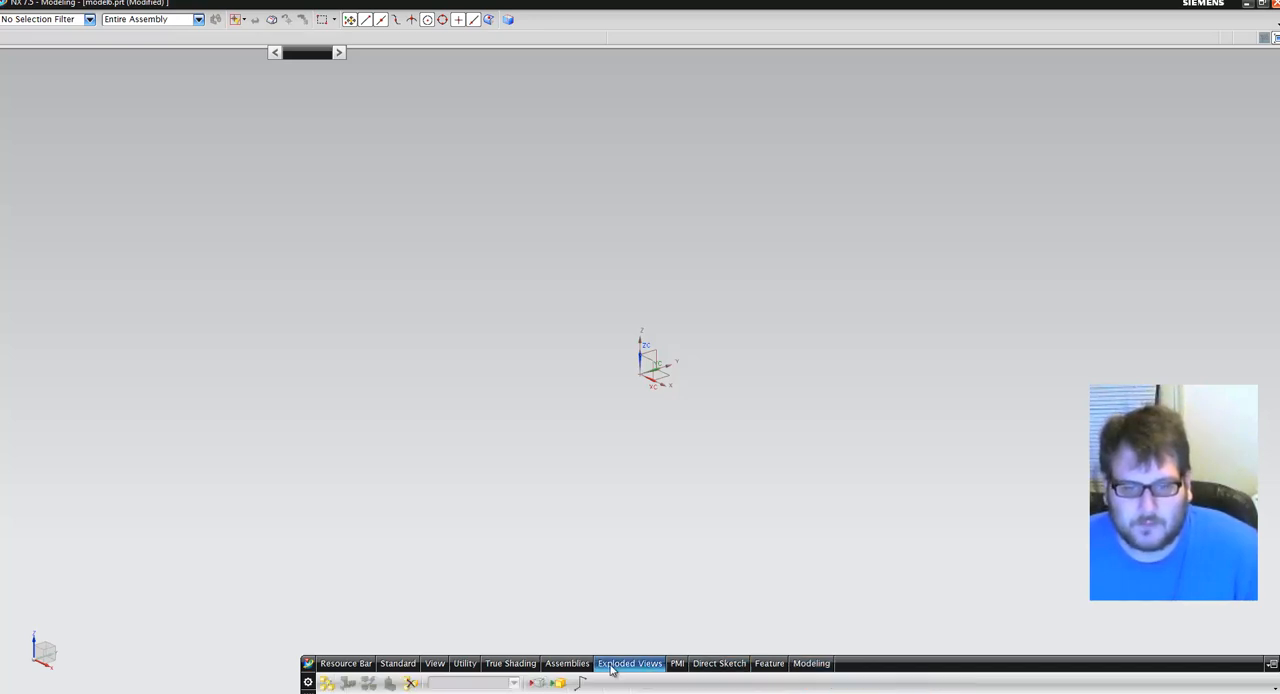
{"action": "left_click", "coordinate": [567, 663]}
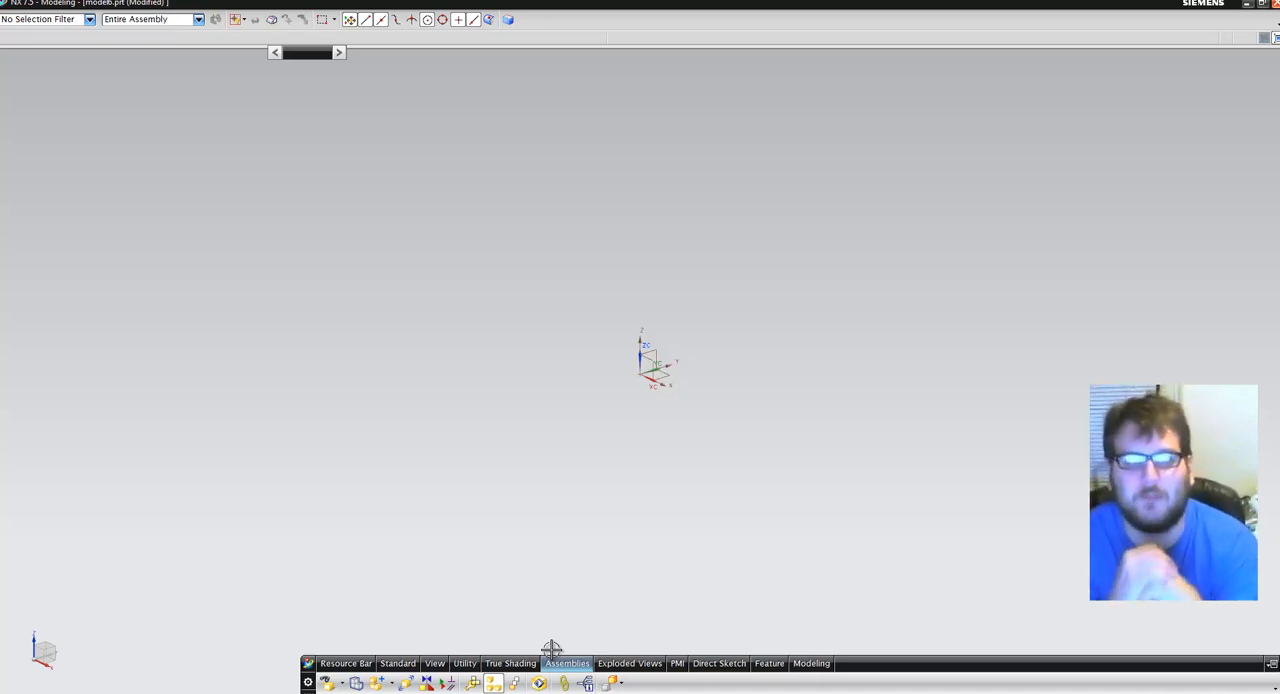
{"action": "mouse_move", "coordinate": [493, 573]}
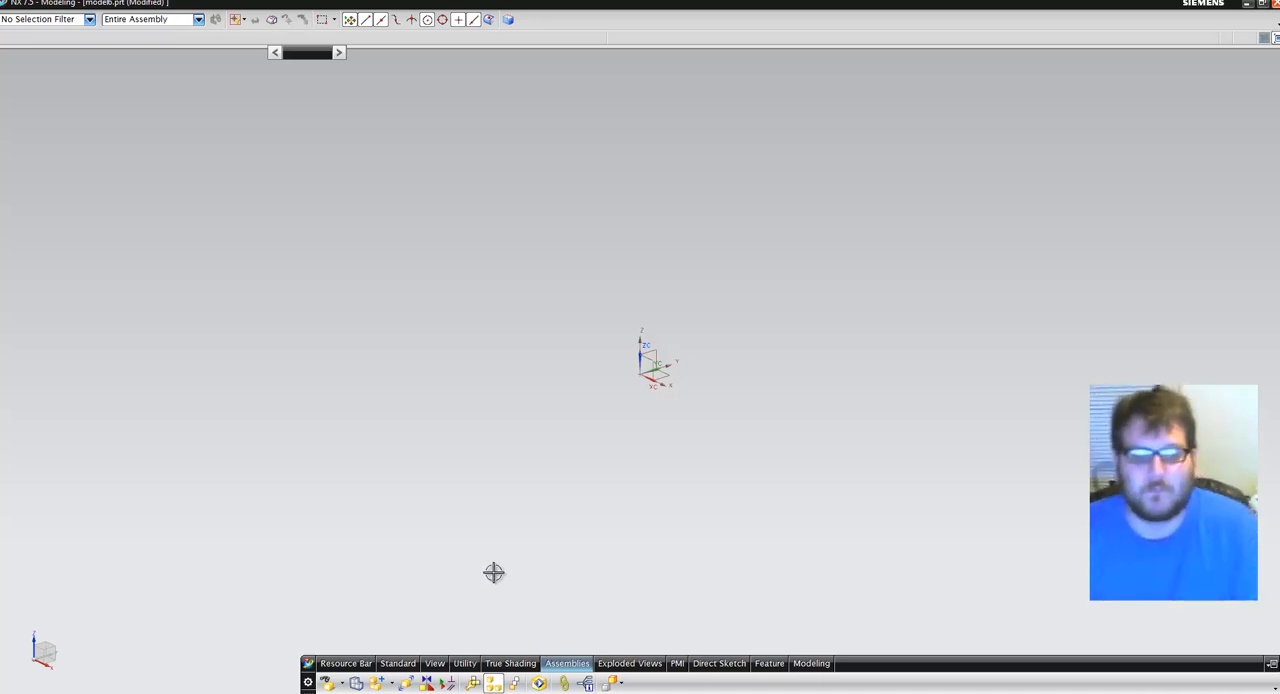
Switch the bottom toolbar back to the Resource Bar command group.
{"action": "left_click", "coordinate": [345, 663]}
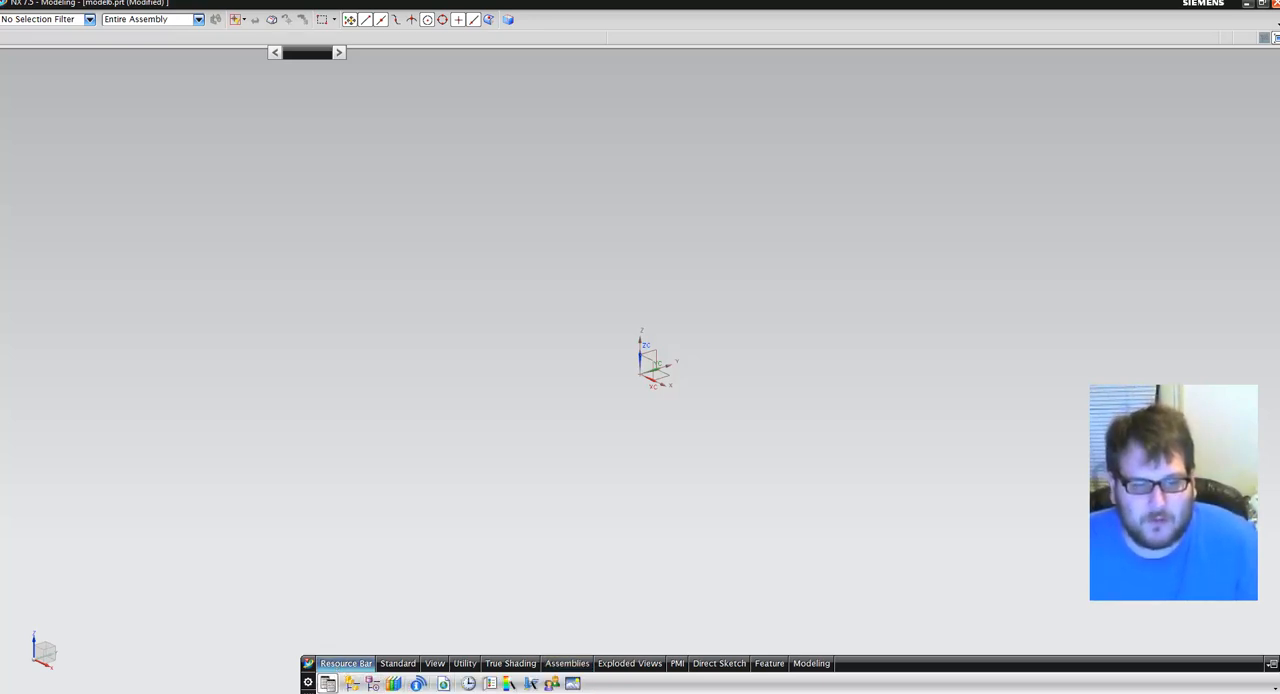
{"action": "mouse_move", "coordinate": [414, 604]}
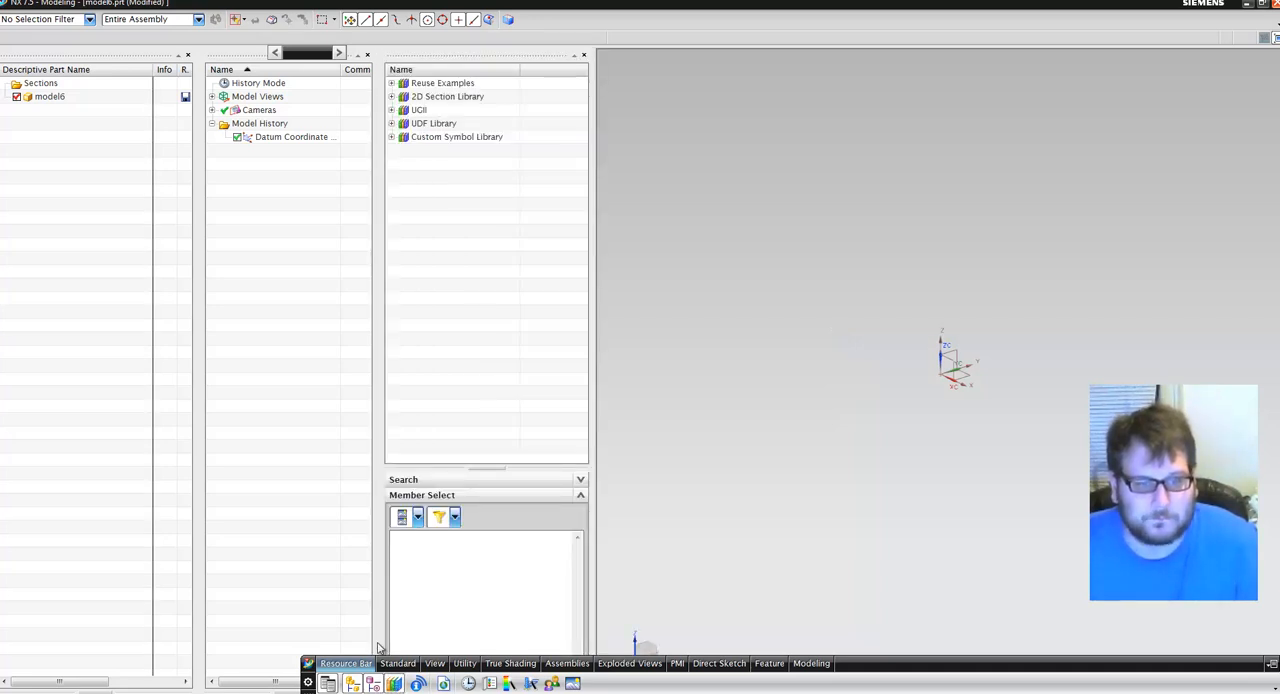
{"action": "mouse_move", "coordinate": [353, 683]}
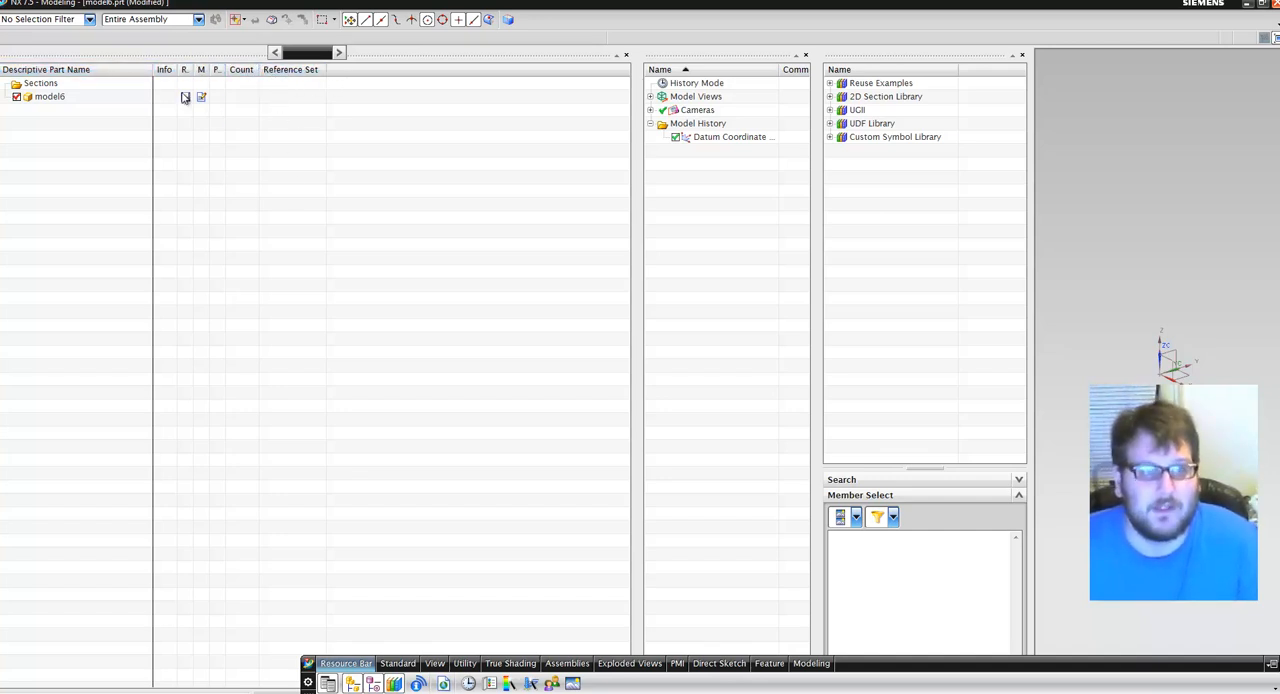
{"action": "mouse_move", "coordinate": [320, 387]}
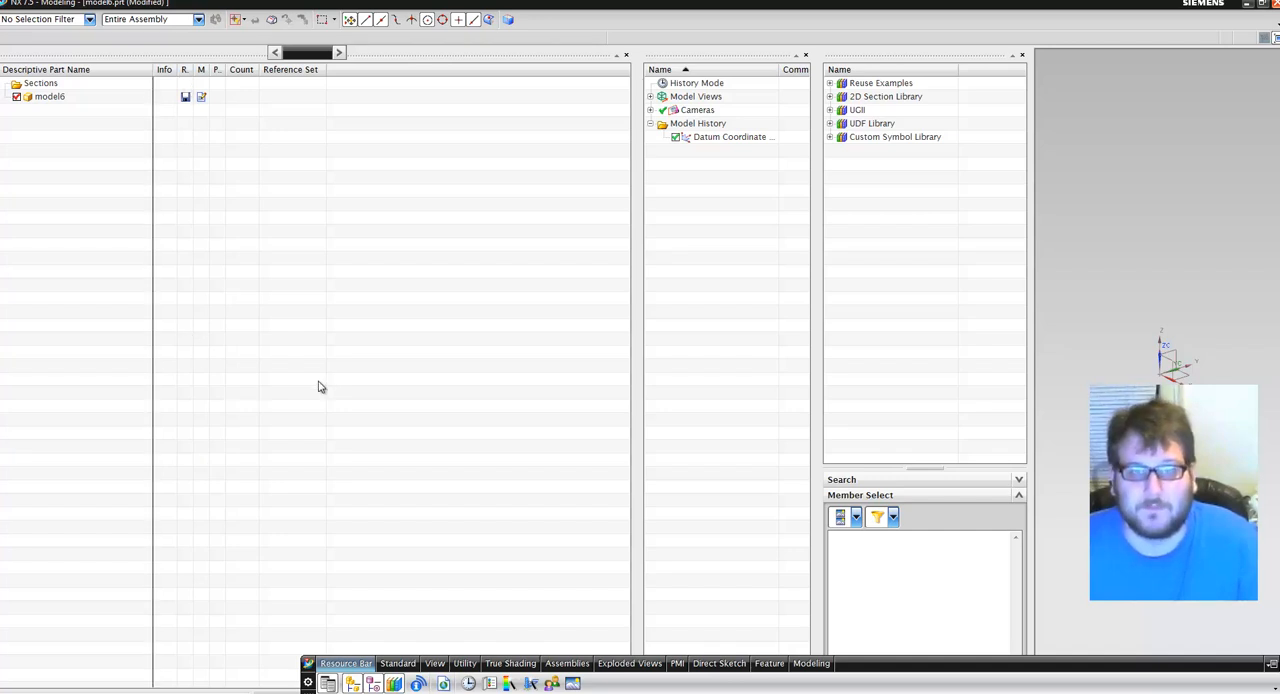
{"action": "mouse_move", "coordinate": [638, 358]}
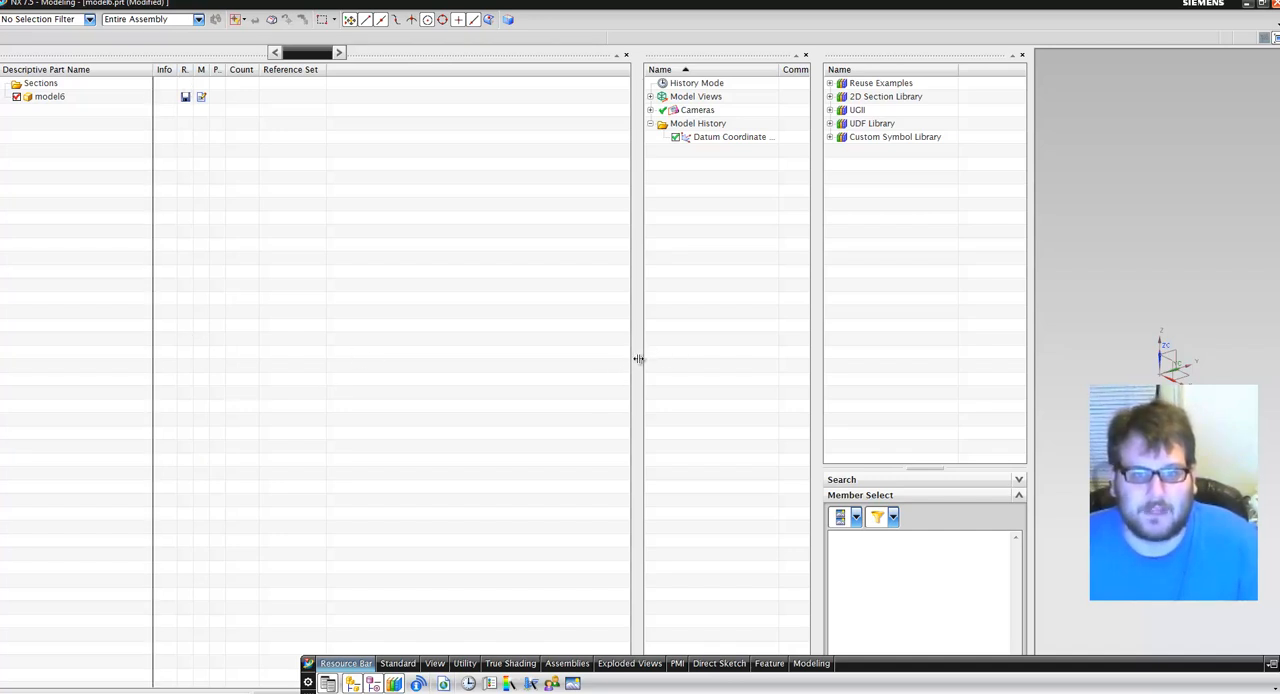
{"action": "mouse_move", "coordinate": [698, 269]}
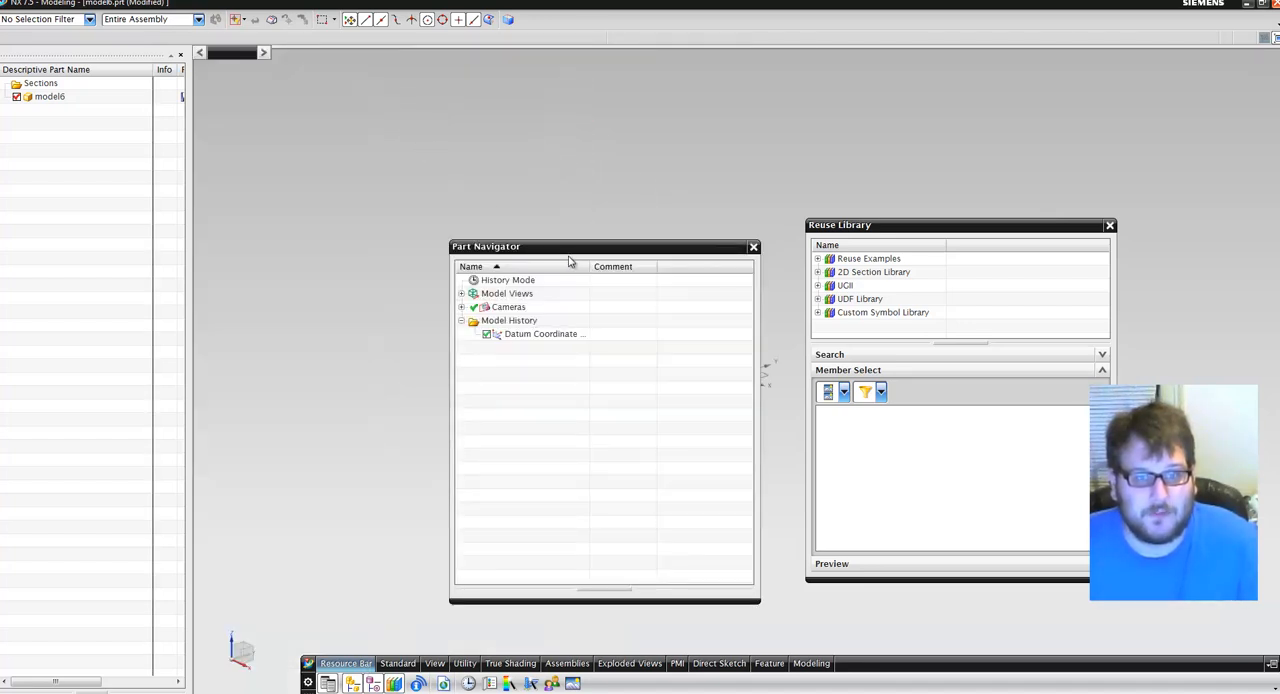
{"action": "mouse_move", "coordinate": [480, 444]}
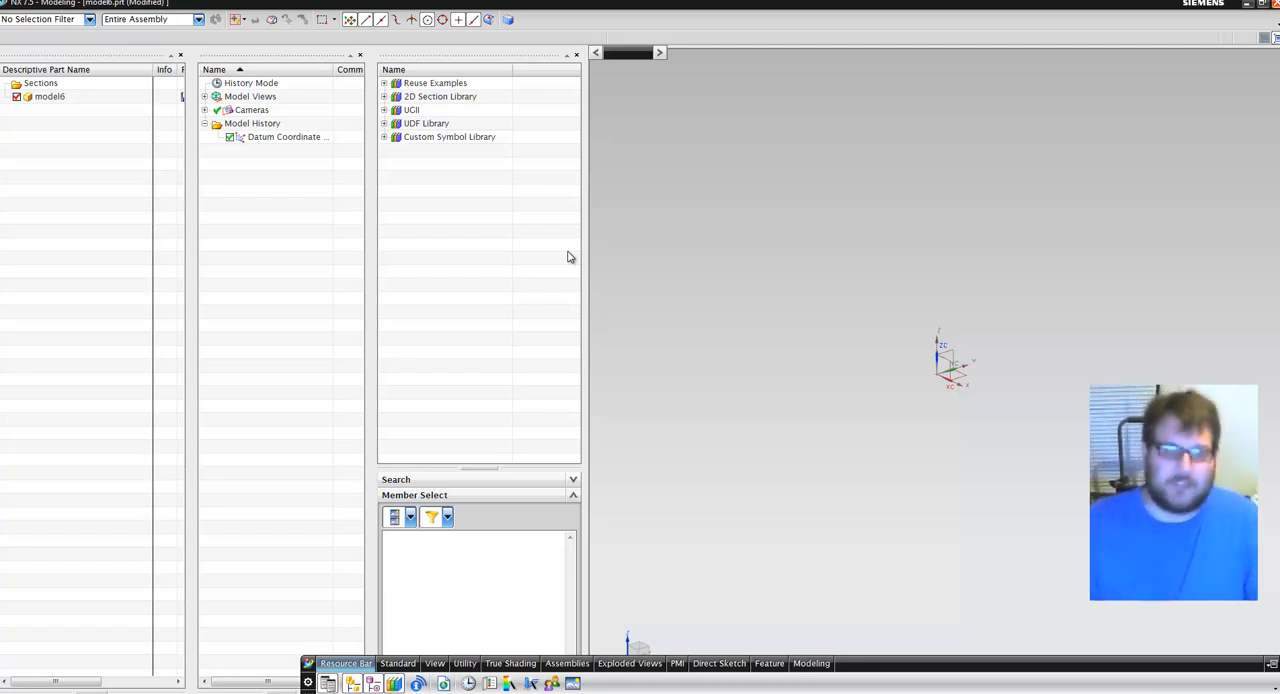
{"action": "mouse_move", "coordinate": [521, 498]}
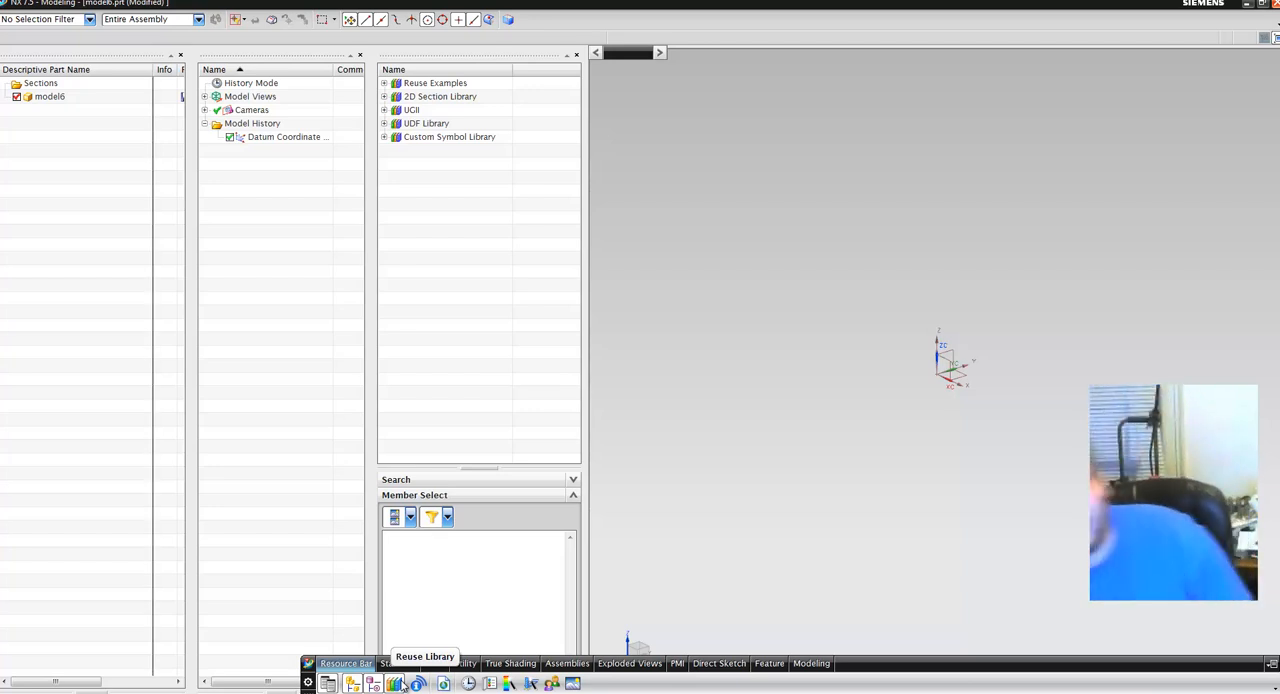
{"action": "mouse_move", "coordinate": [519, 248]}
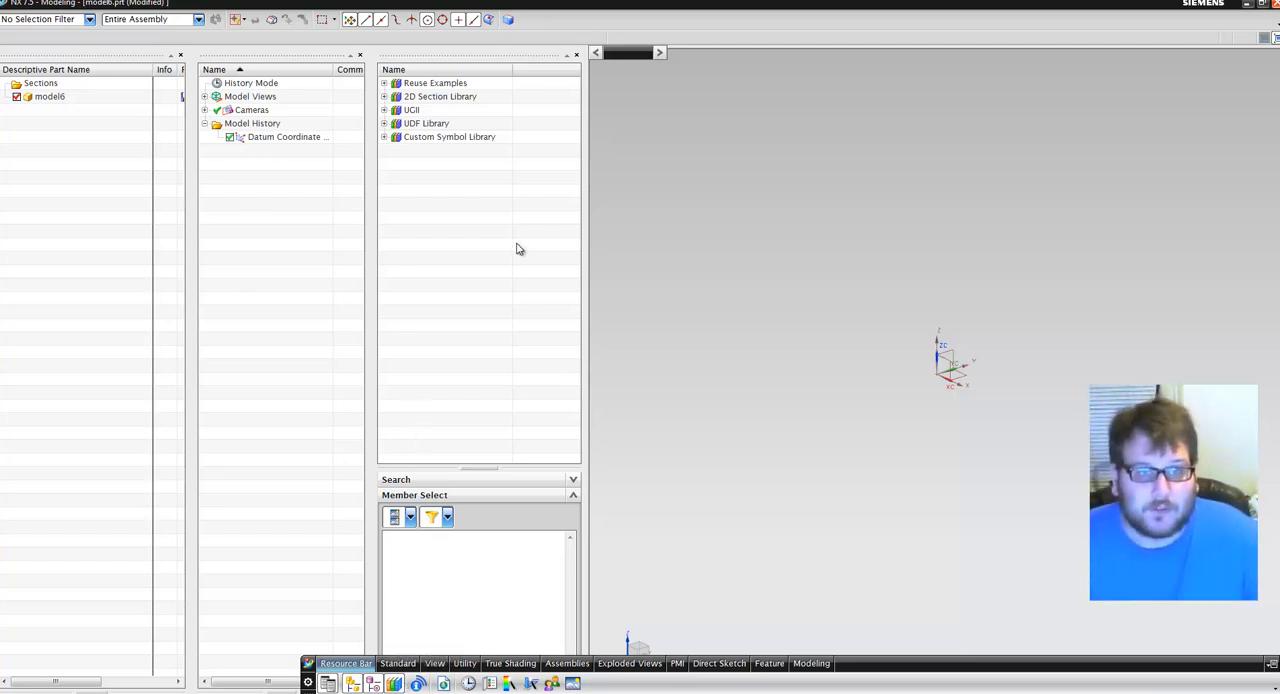
{"action": "mouse_move", "coordinate": [403, 376]}
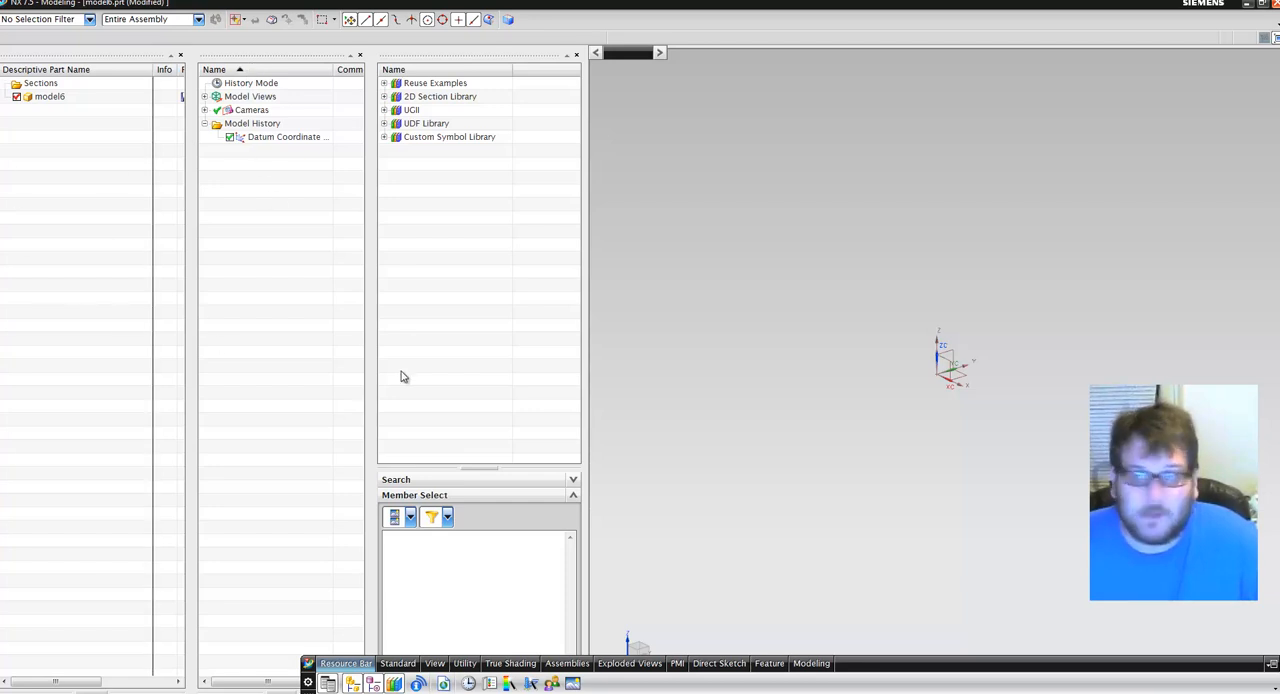